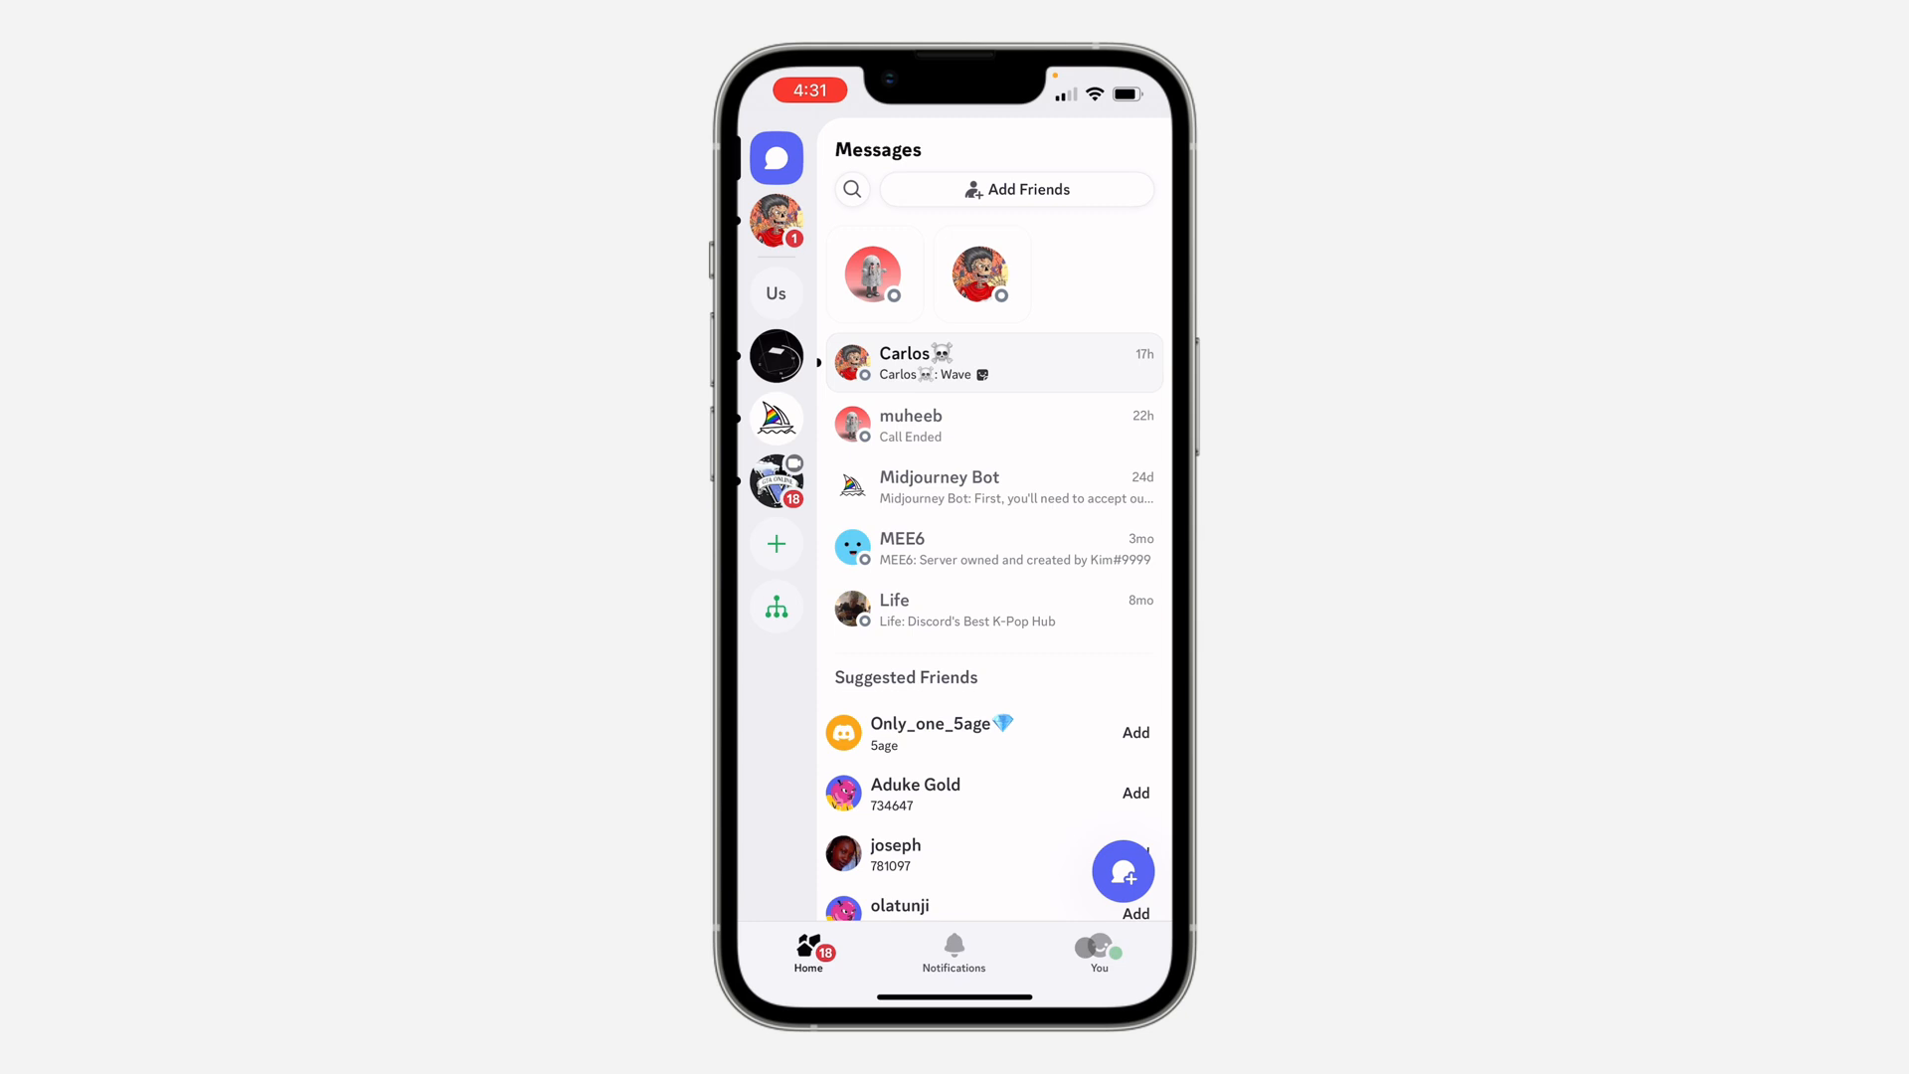
# Open your own Discord profile from the You tab.
pyautogui.click(1098, 950)
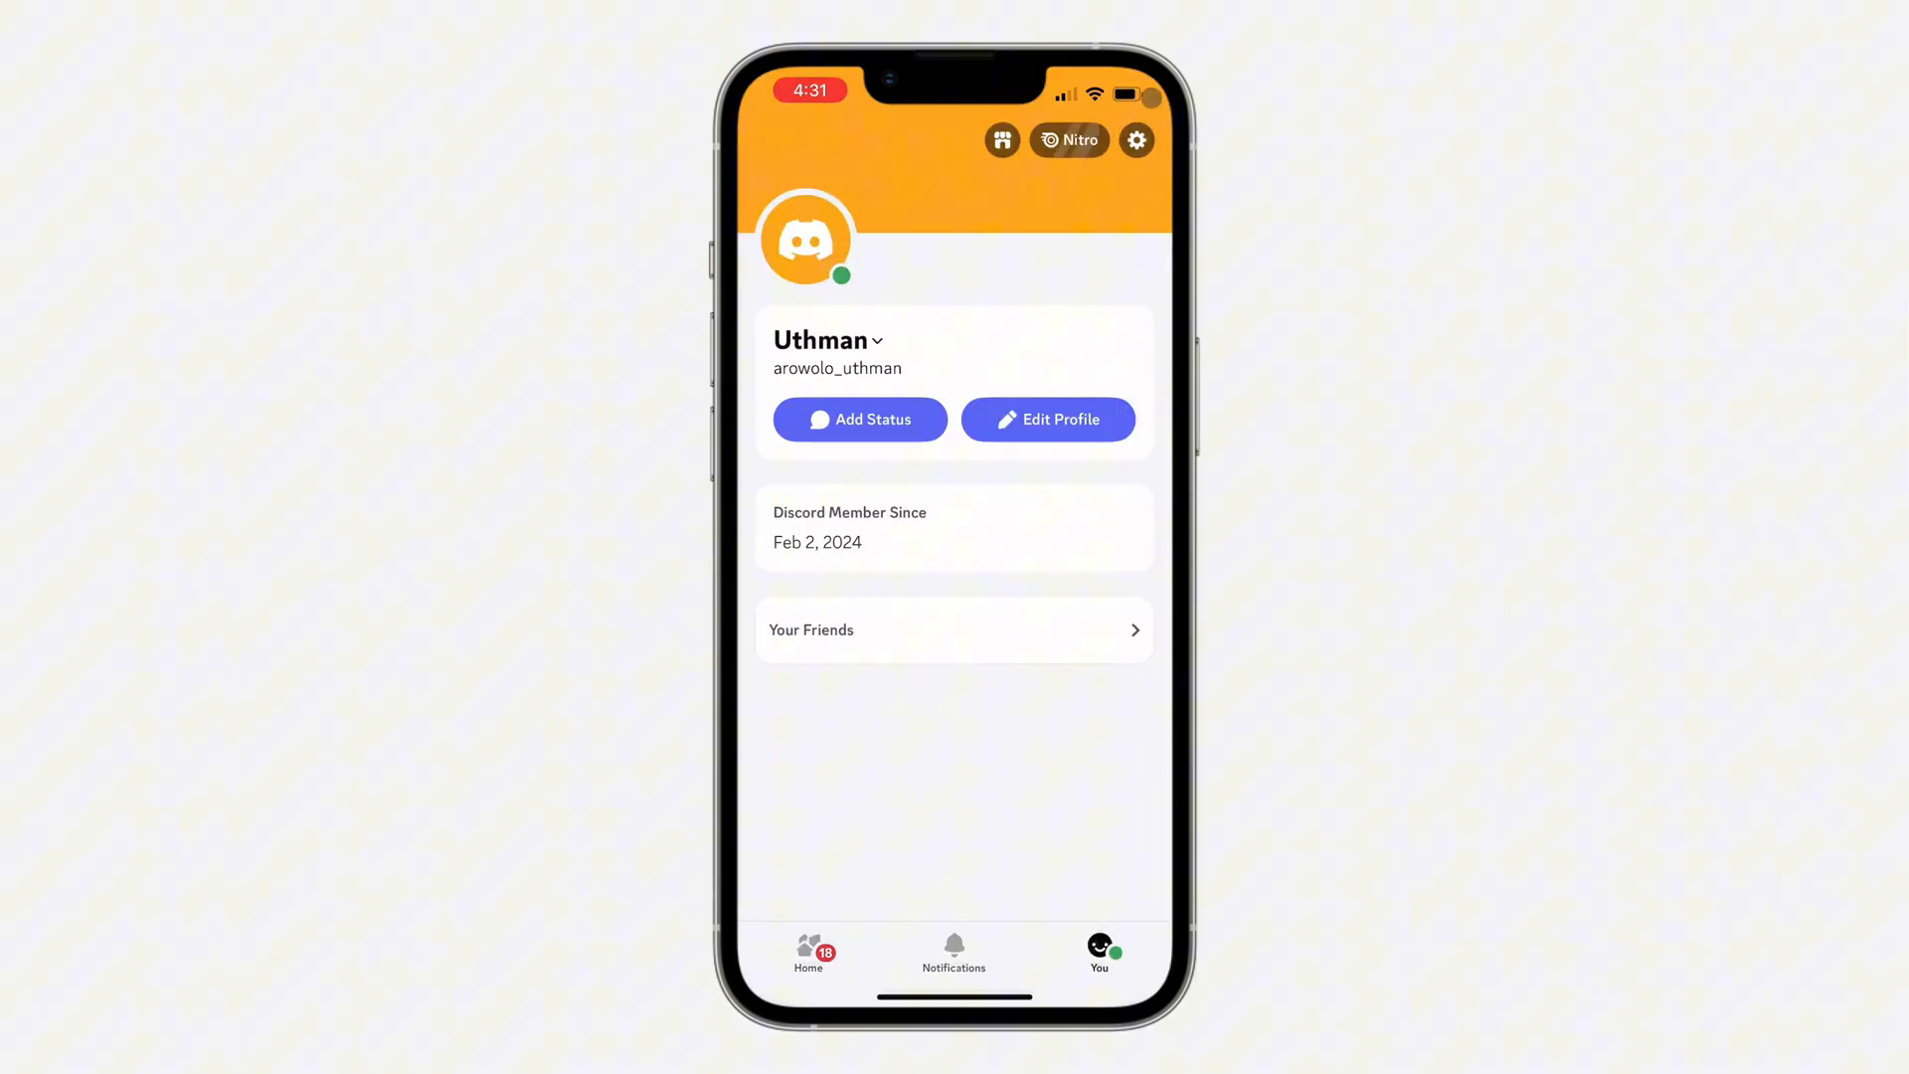
# Go to Account settings and choose to add a security key.
pyautogui.click(1136, 139)
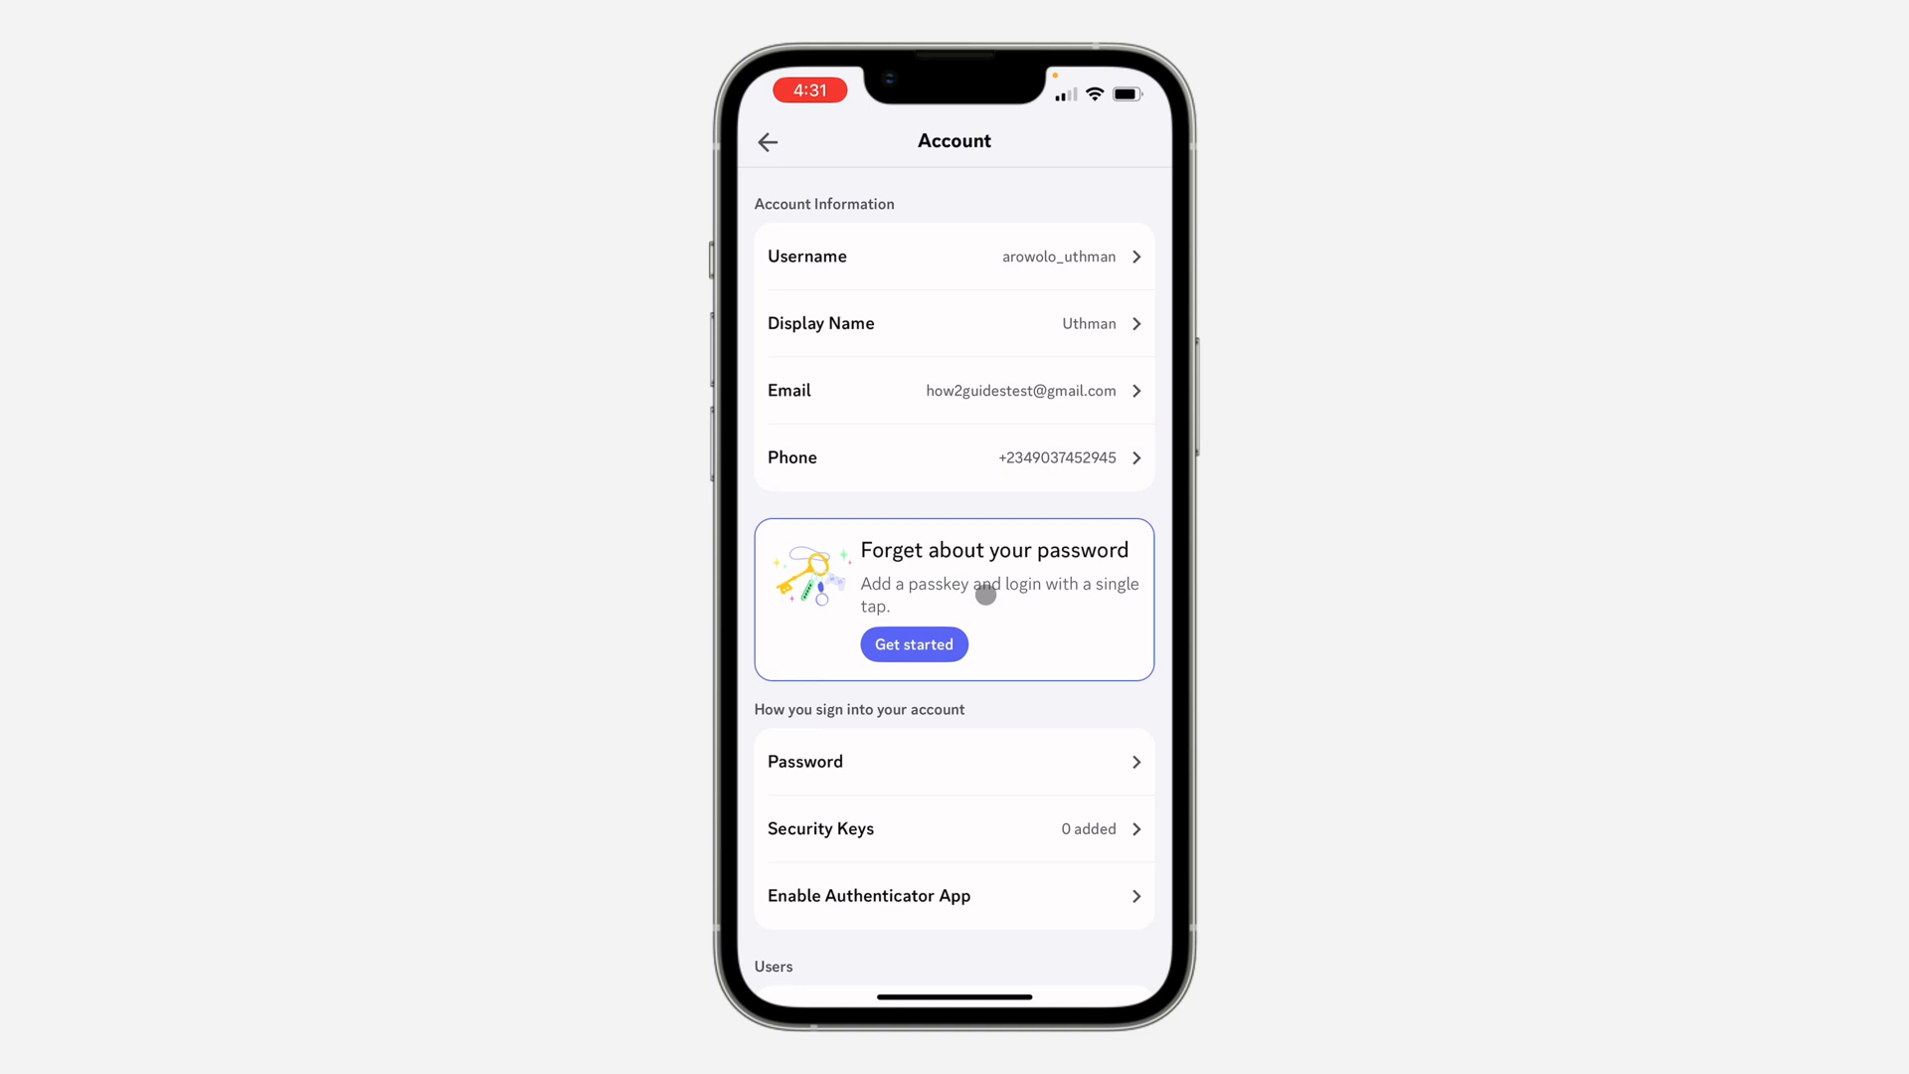
pyautogui.click(913, 644)
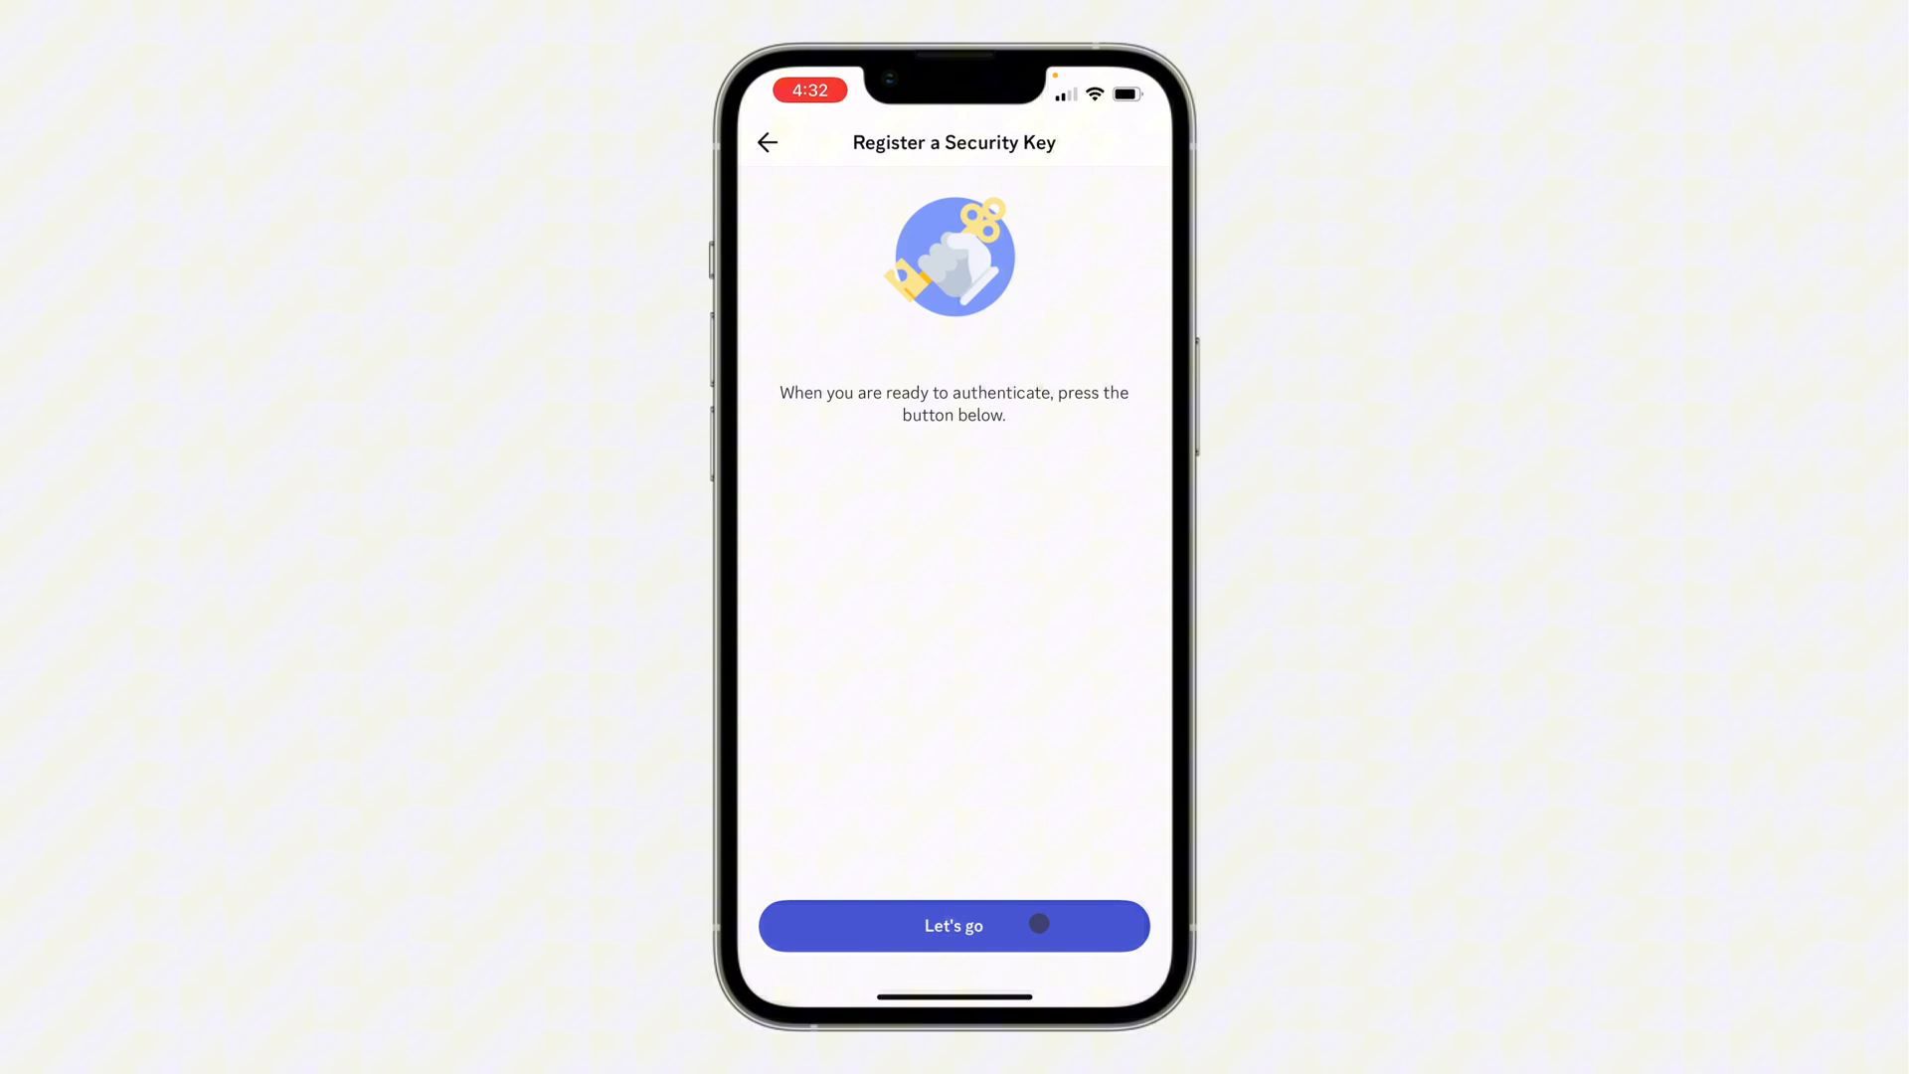
# Begin authenticating the new security key with Let's go.
pyautogui.click(953, 926)
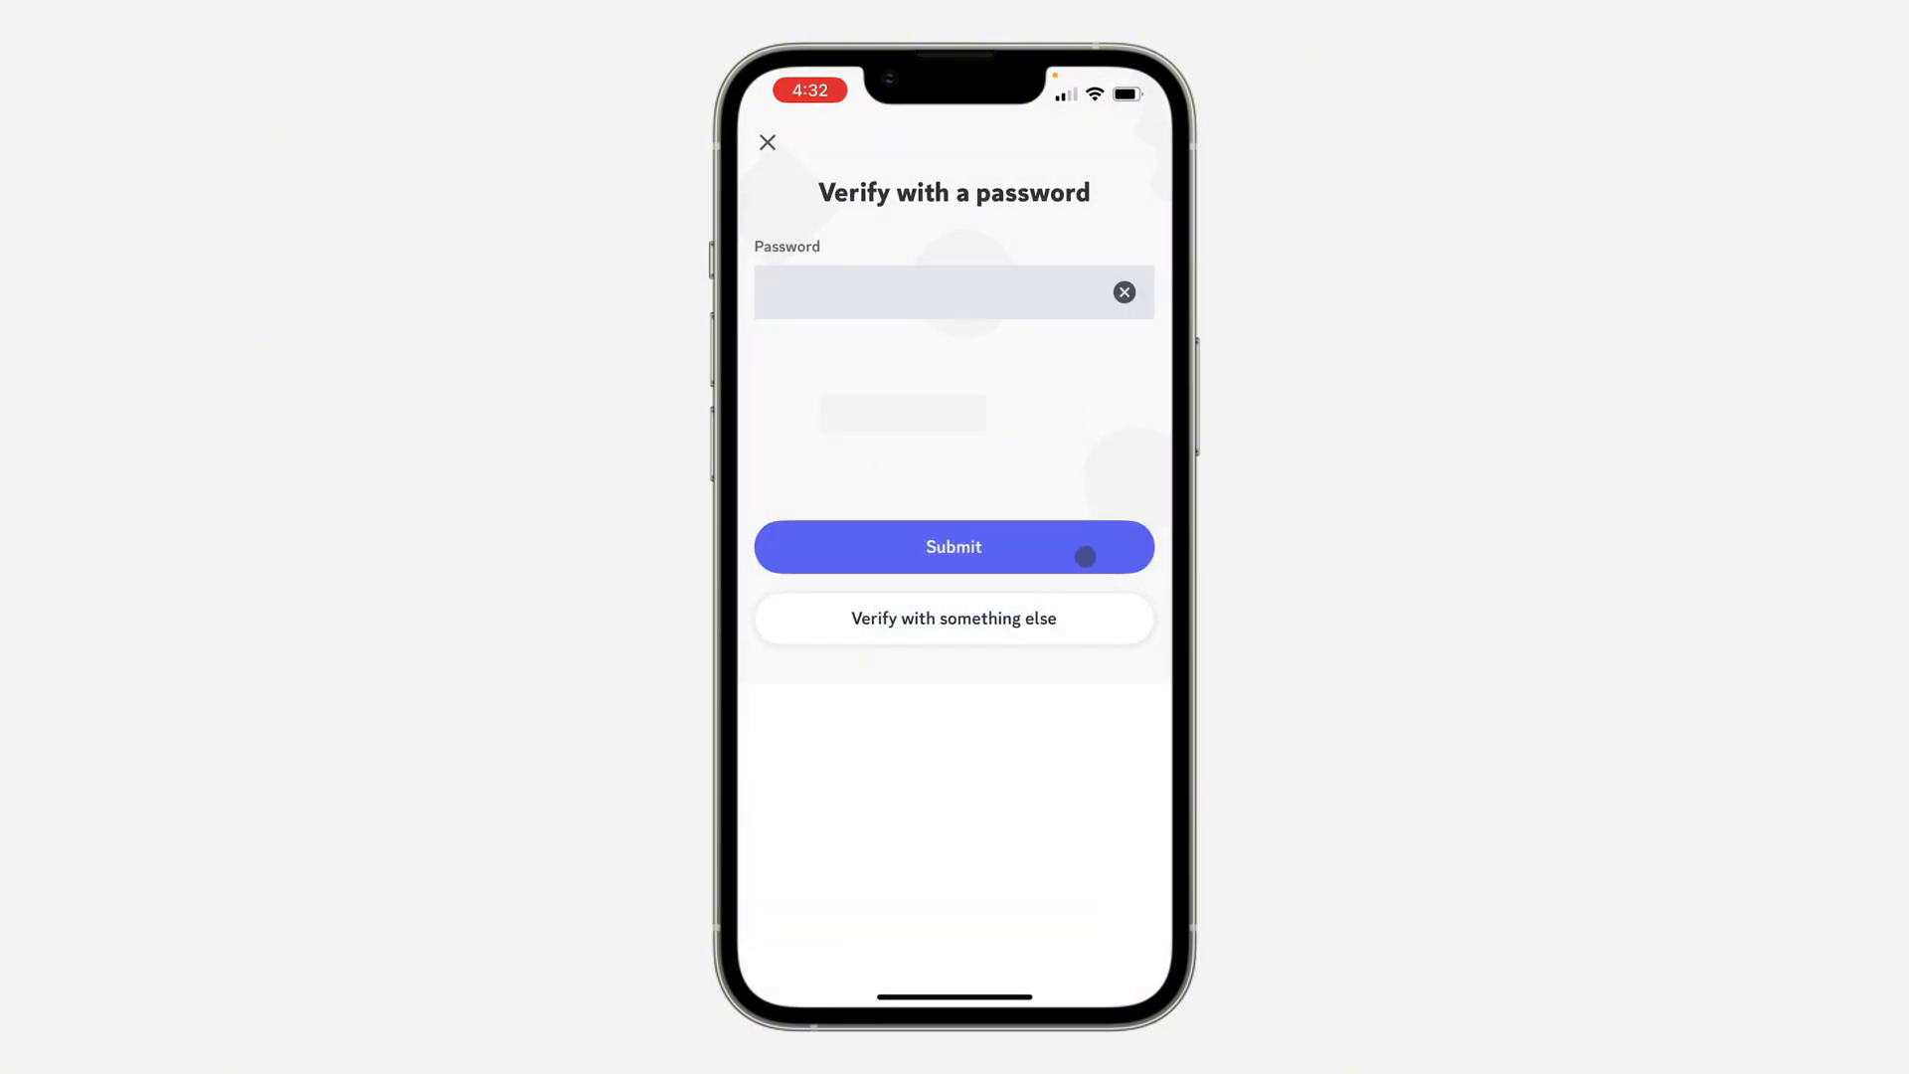
# Verify the password, approve the passkey with Face ID, and name the key 'Test'.
pyautogui.click(954, 546)
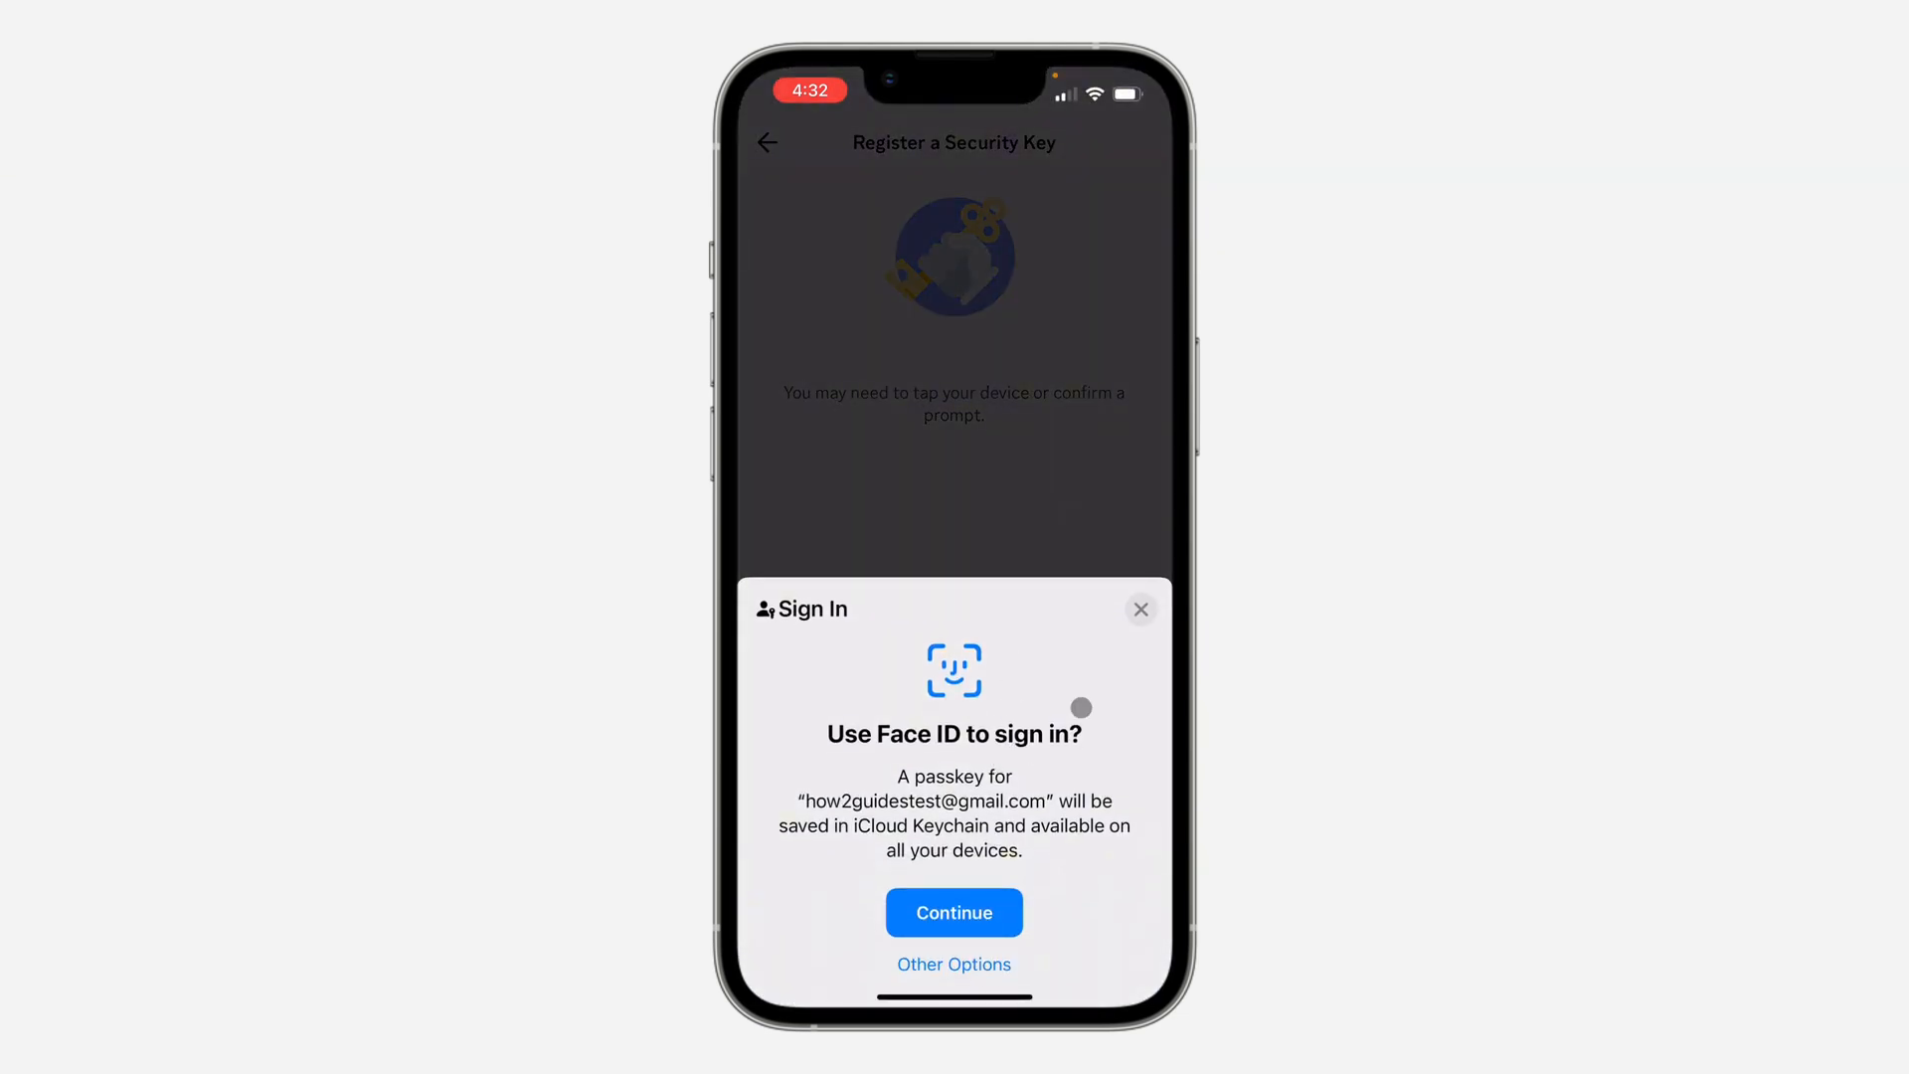
pyautogui.click(954, 912)
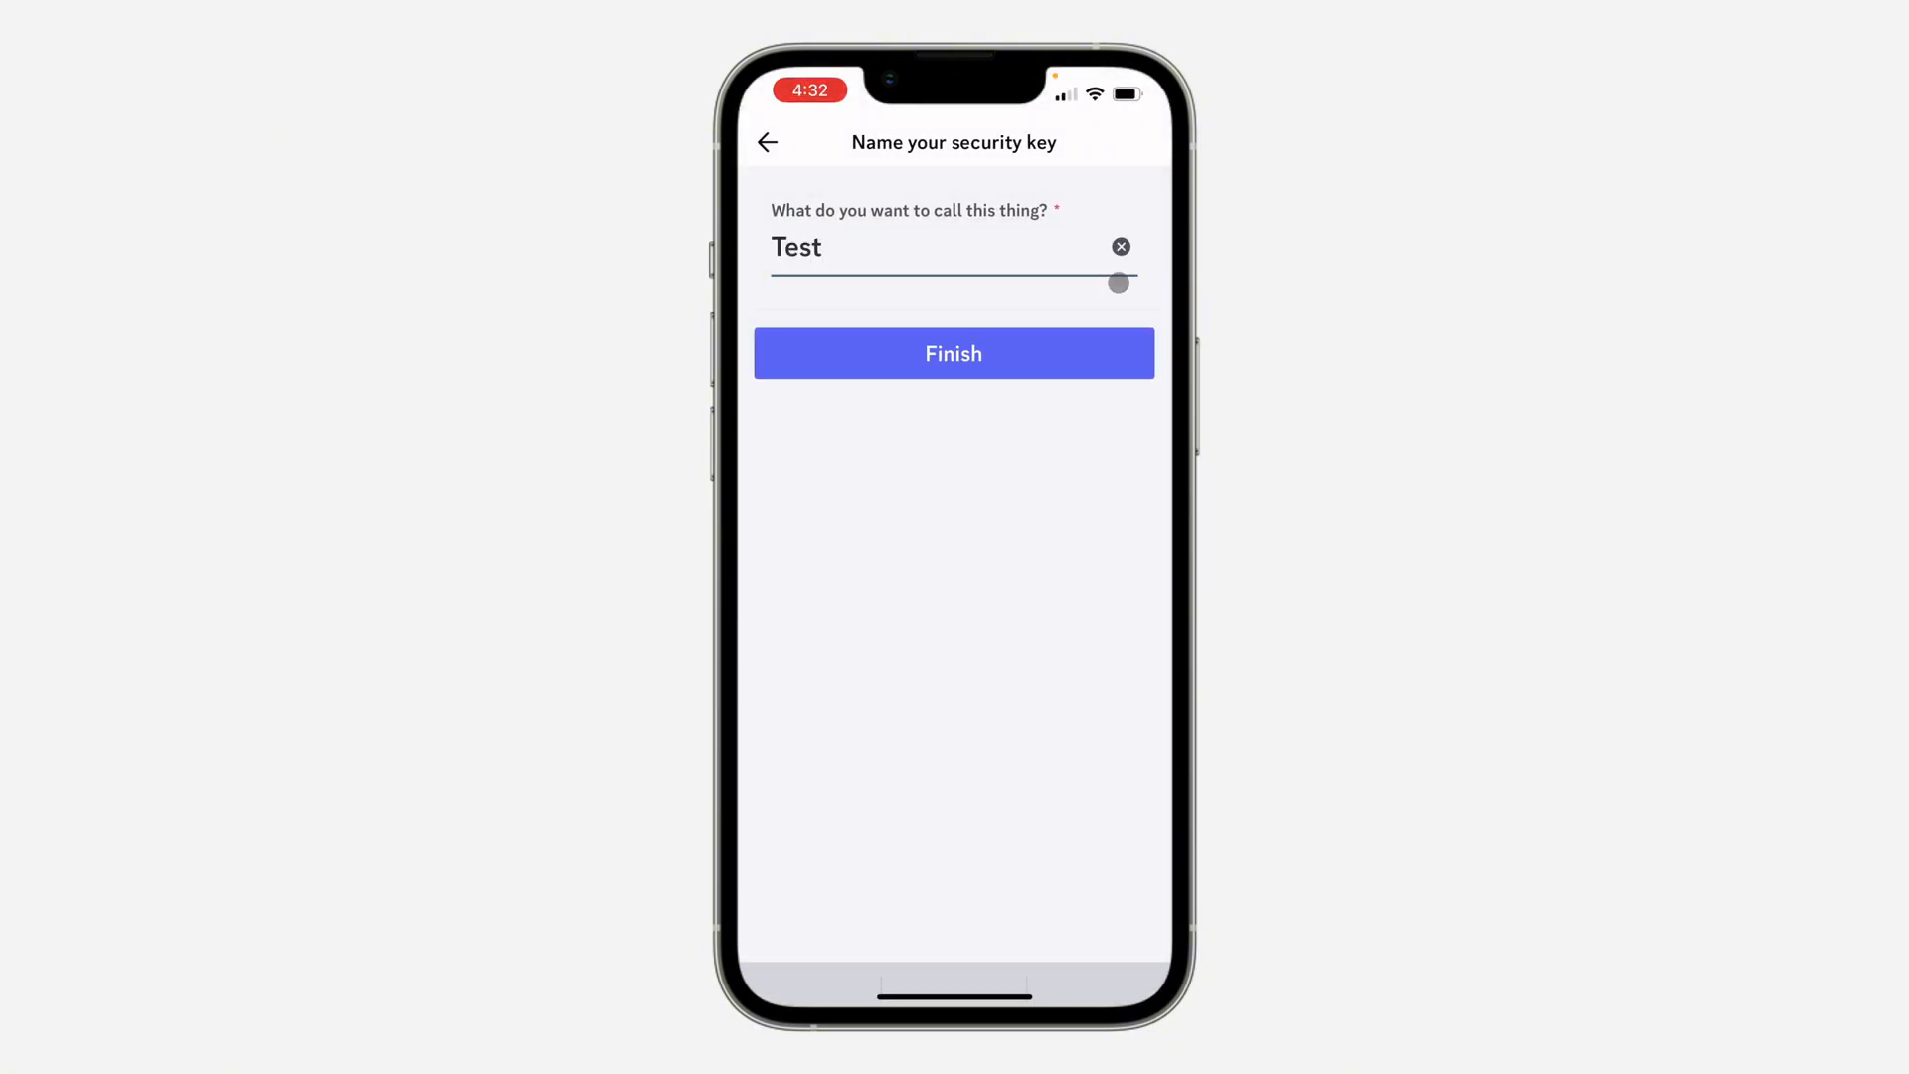
pyautogui.click(954, 353)
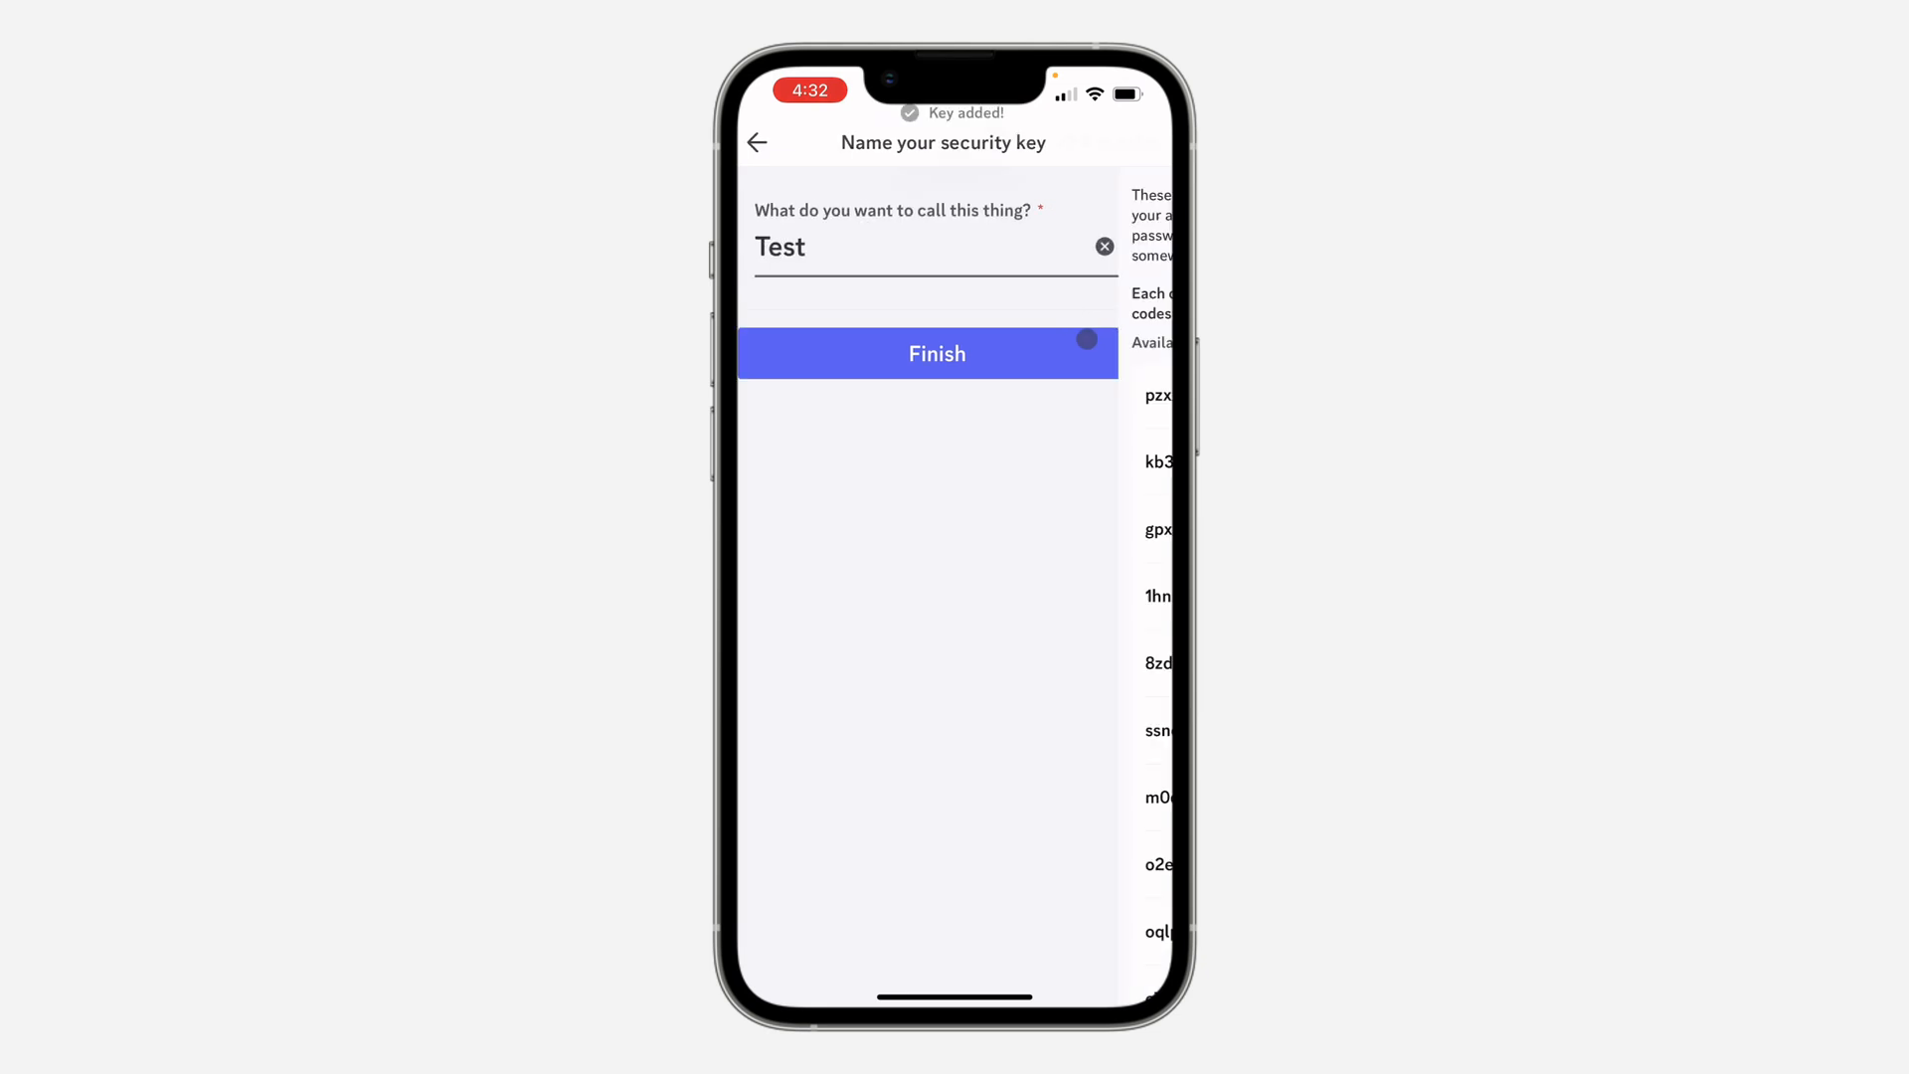
pyautogui.click(937, 353)
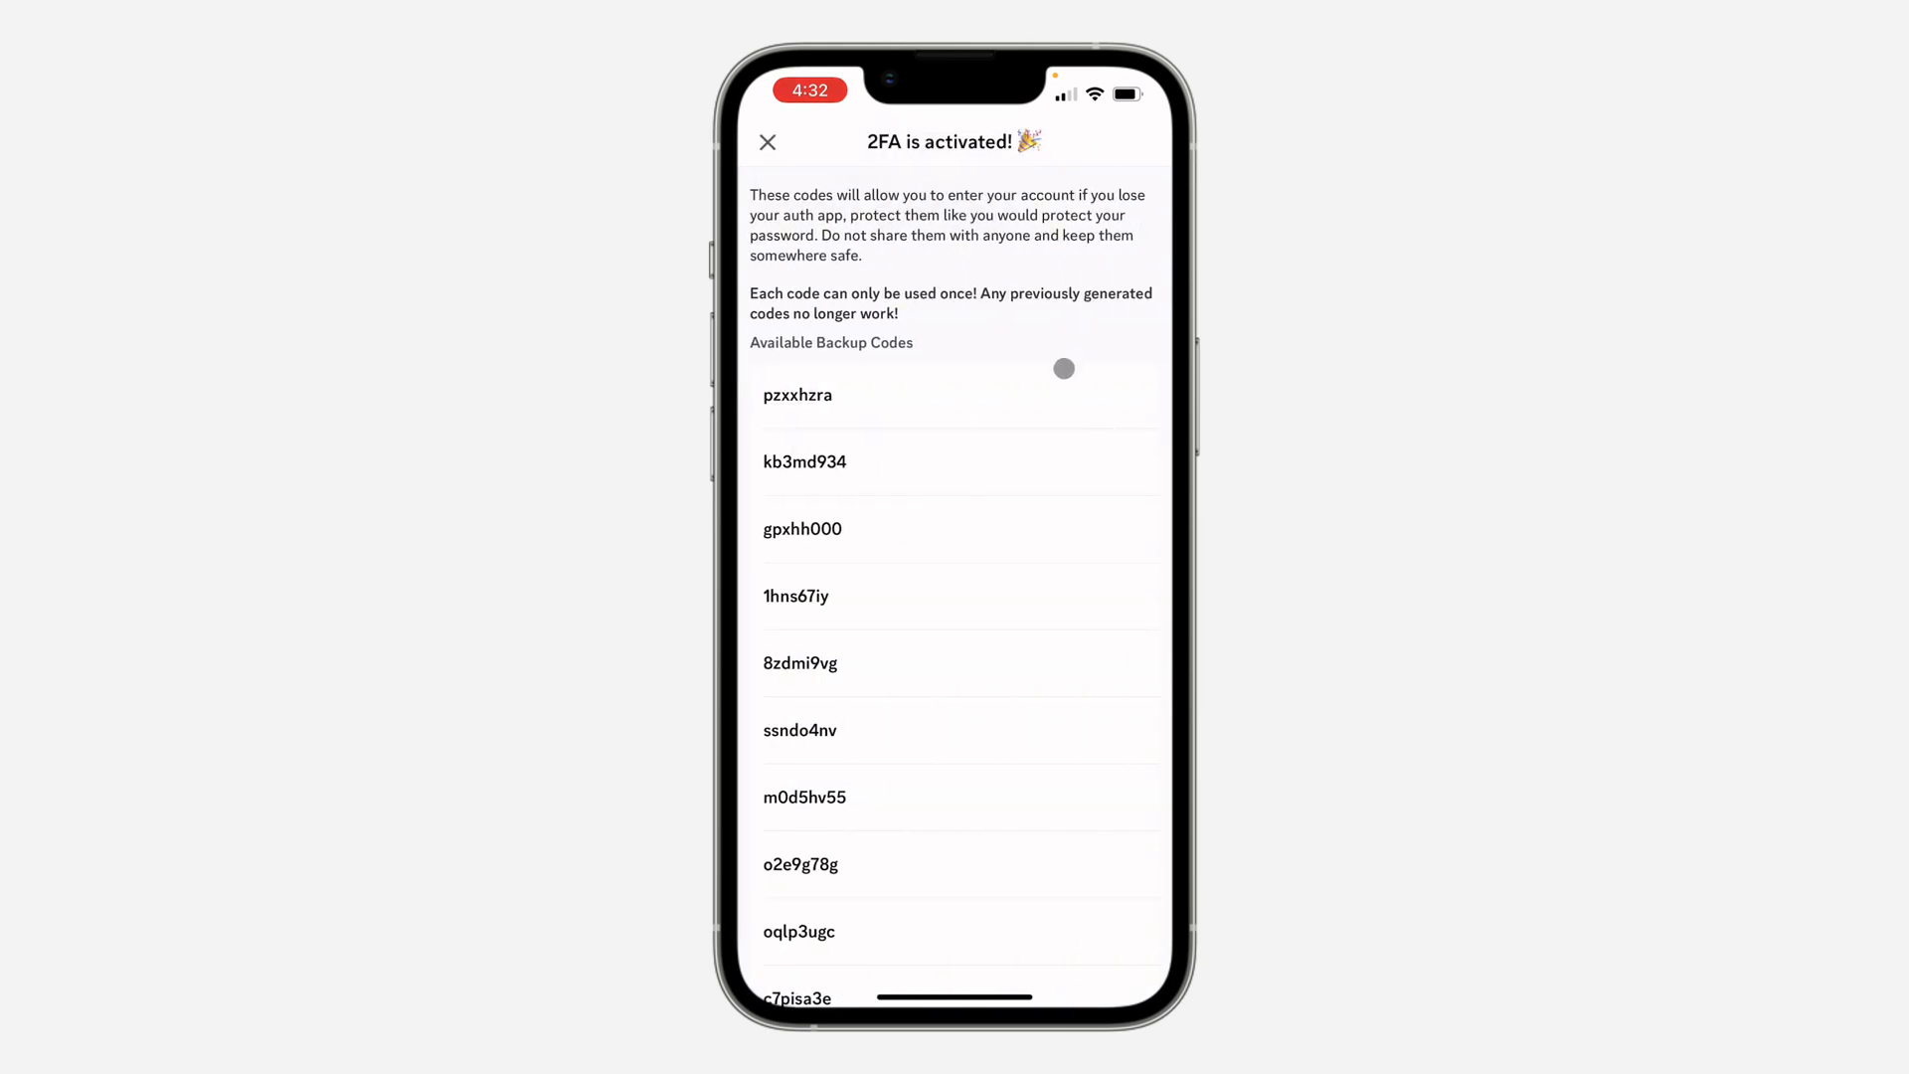